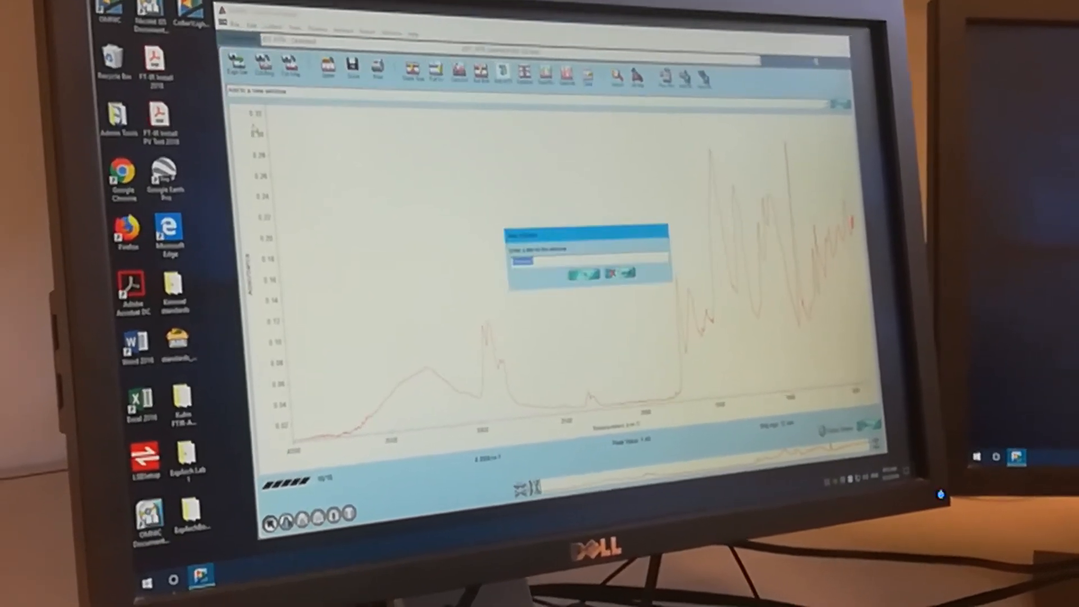
Step: Confirm the title for the new spectral window showing the red collar sample spectrum
{"action": "left_click", "coordinate": [584, 274]}
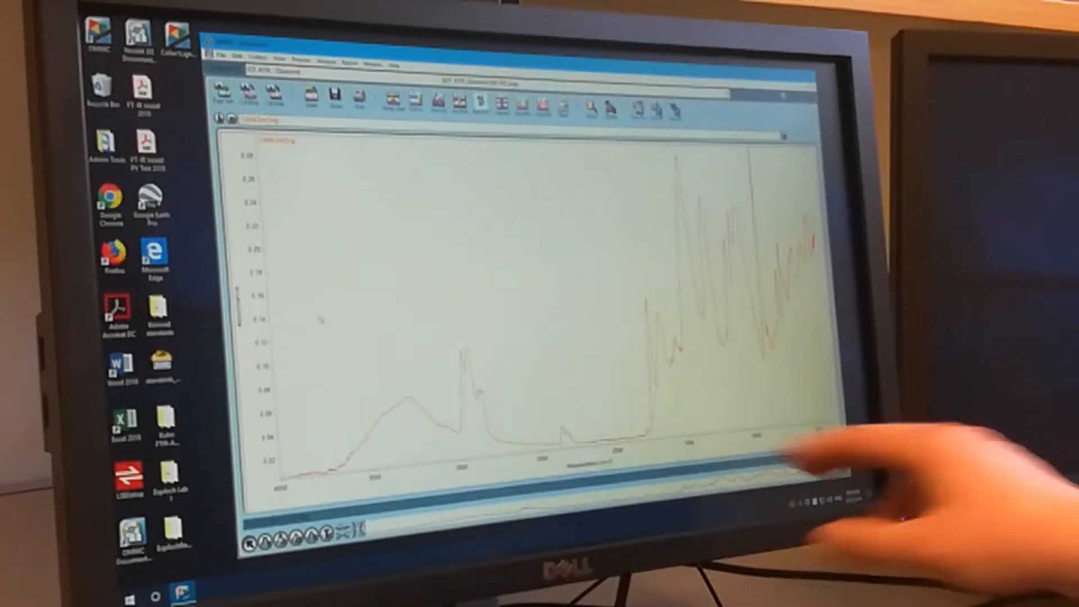
Step: Overlay the blue reference spectrum on the collar sample spectrum in the same window
{"action": "left_click", "coordinate": [217, 49]}
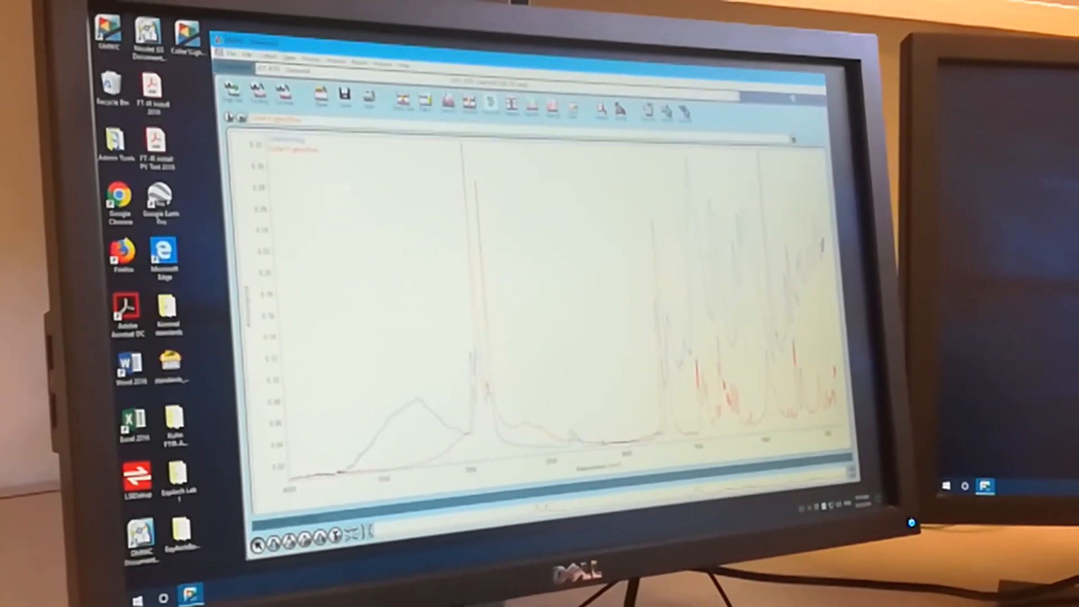
Step: Bring up the Open dialog from the File menu to choose another spectrum file
{"action": "left_click", "coordinate": [229, 55]}
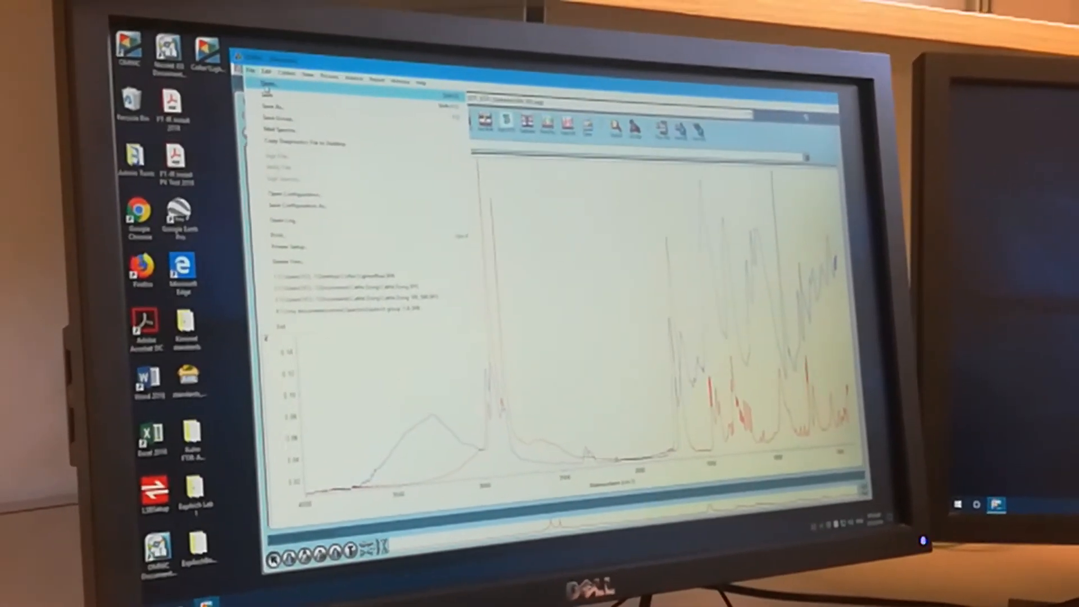
{"action": "left_click", "coordinate": [273, 107]}
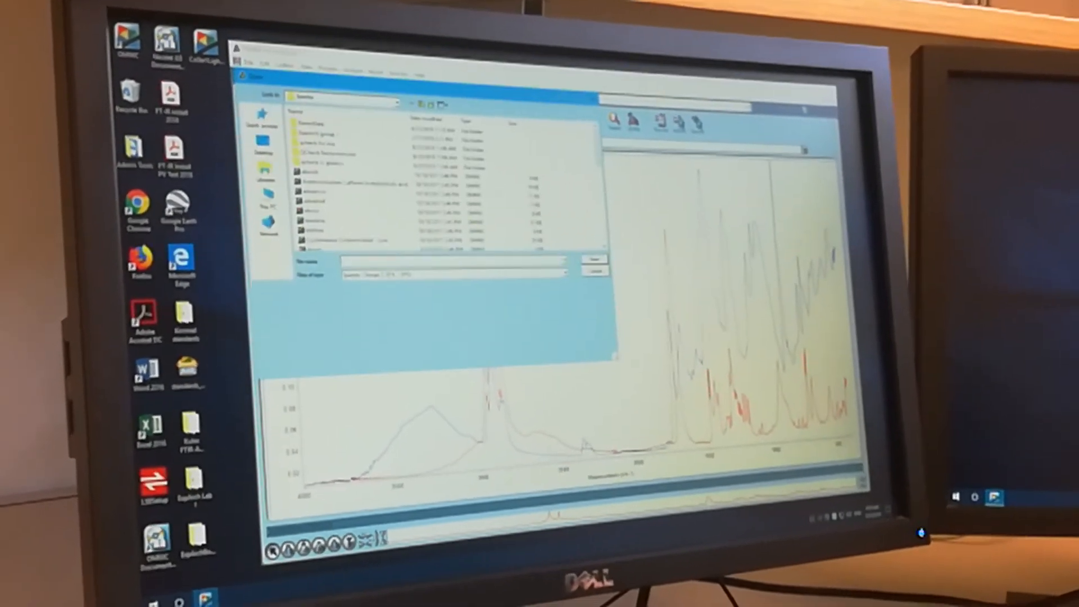